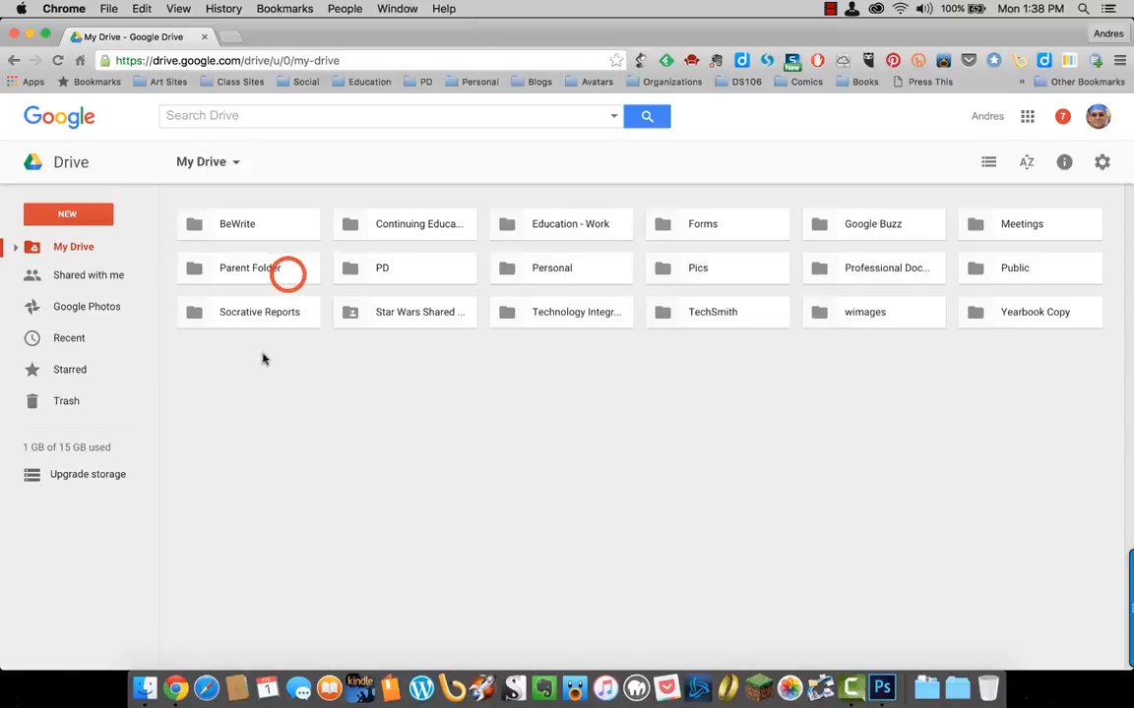
- Navigate from My Drive into Parent Folder and then into its empty Child folder
{"action": "double_click", "coordinate": [250, 268]}
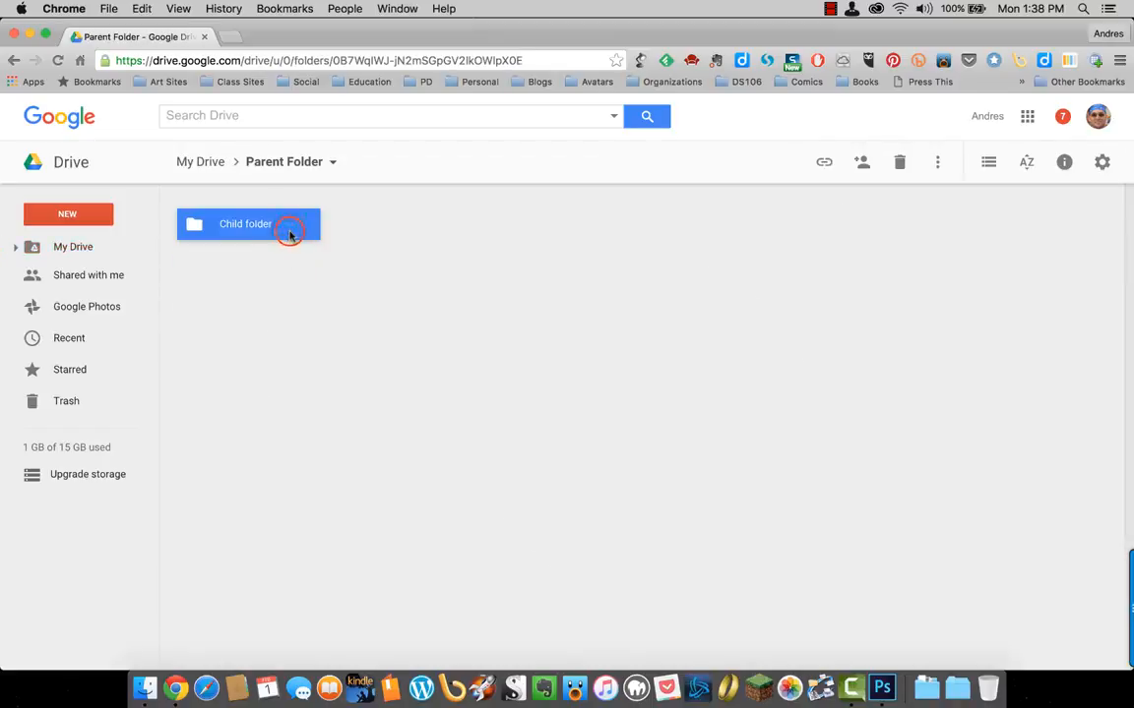
{"action": "double_click", "coordinate": [244, 224]}
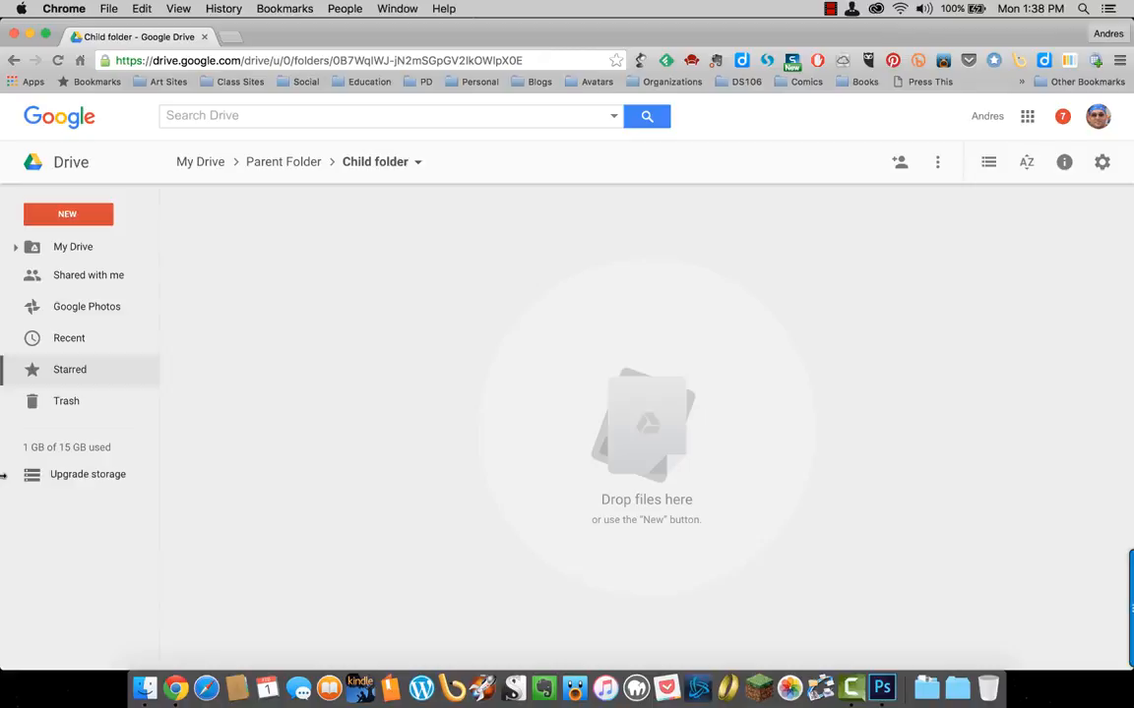
- Create a new blank Google Docs document from the NEW menu inside Child folder
{"action": "left_click", "coordinate": [67, 214]}
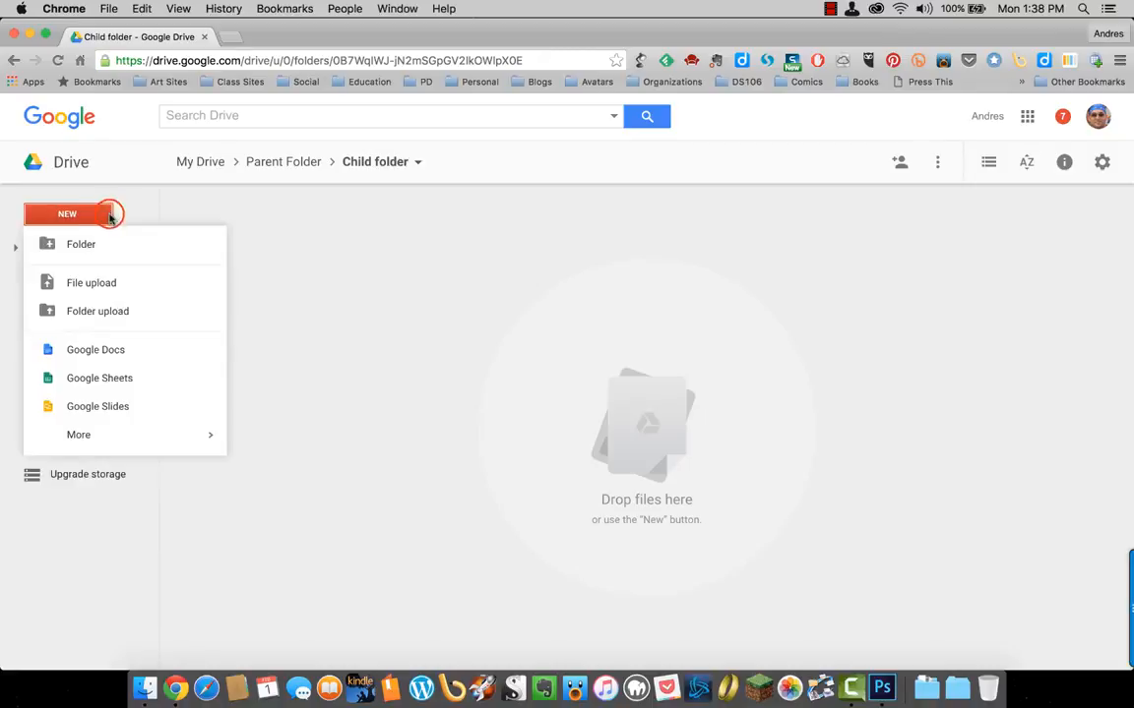
{"action": "left_click", "coordinate": [94, 351]}
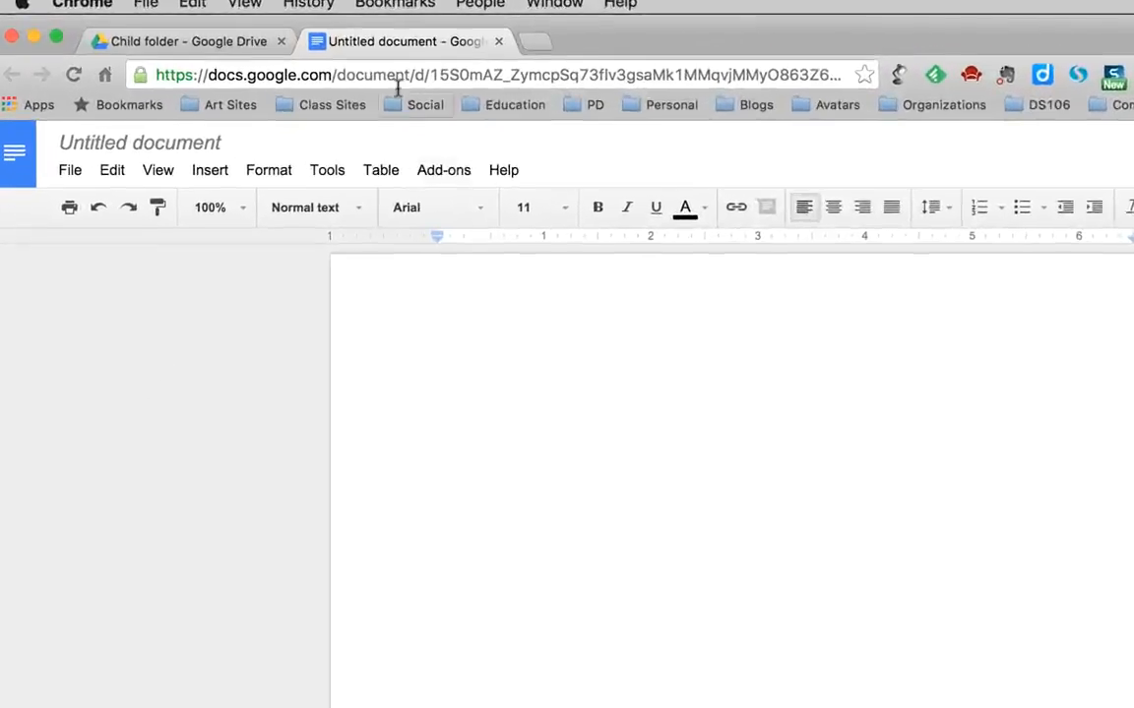
- Rename the untitled document to 'Test Document'
{"action": "left_click", "coordinate": [140, 141]}
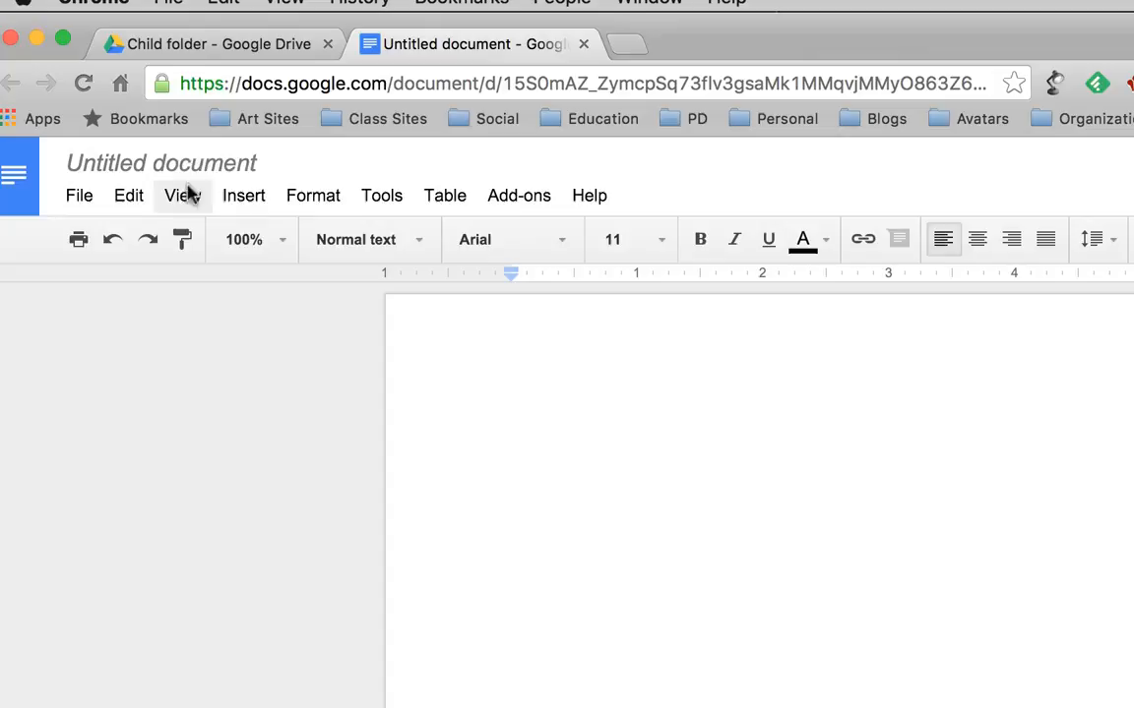
{"action": "left_click", "coordinate": [162, 161]}
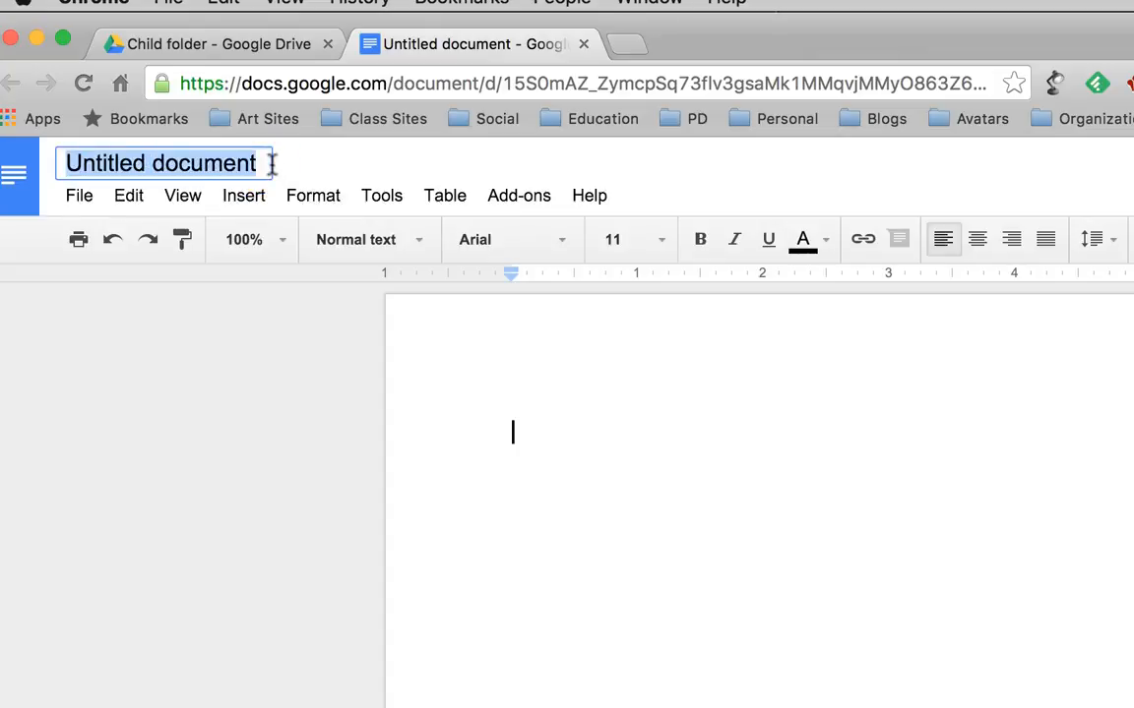
{"action": "type", "text": "Test D"}
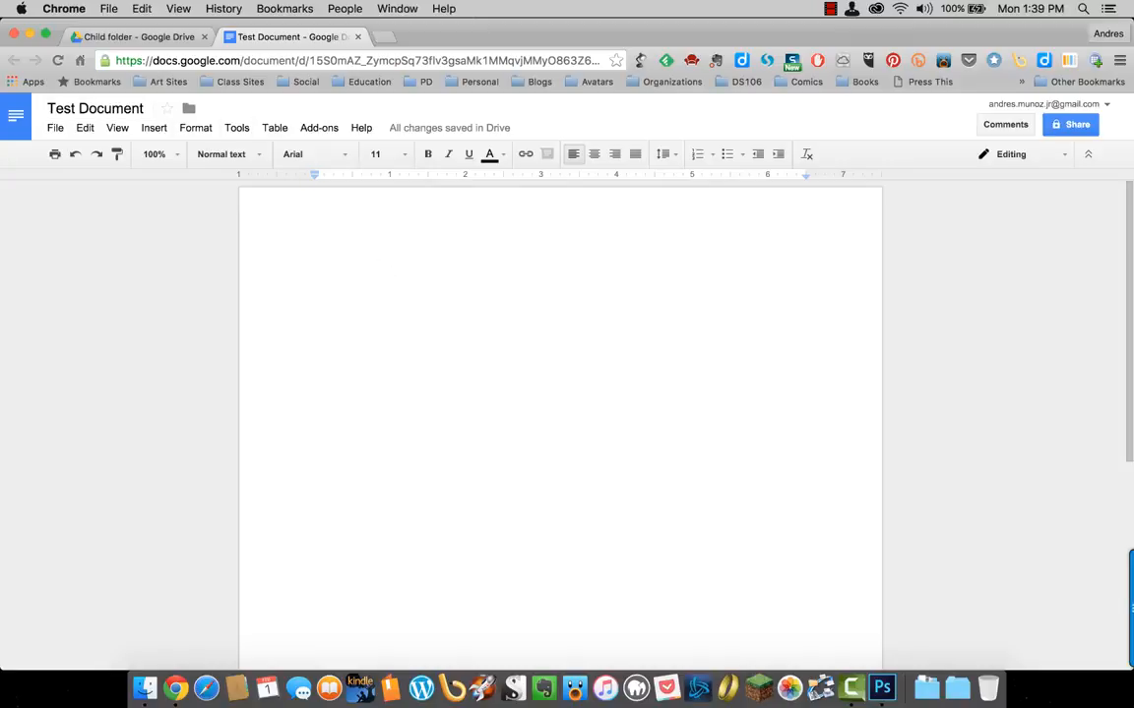
- Write 'This is a test document for the Google Drive workshop.' in the document body
{"action": "type", "text": "This is a test document for the Google Dr"}
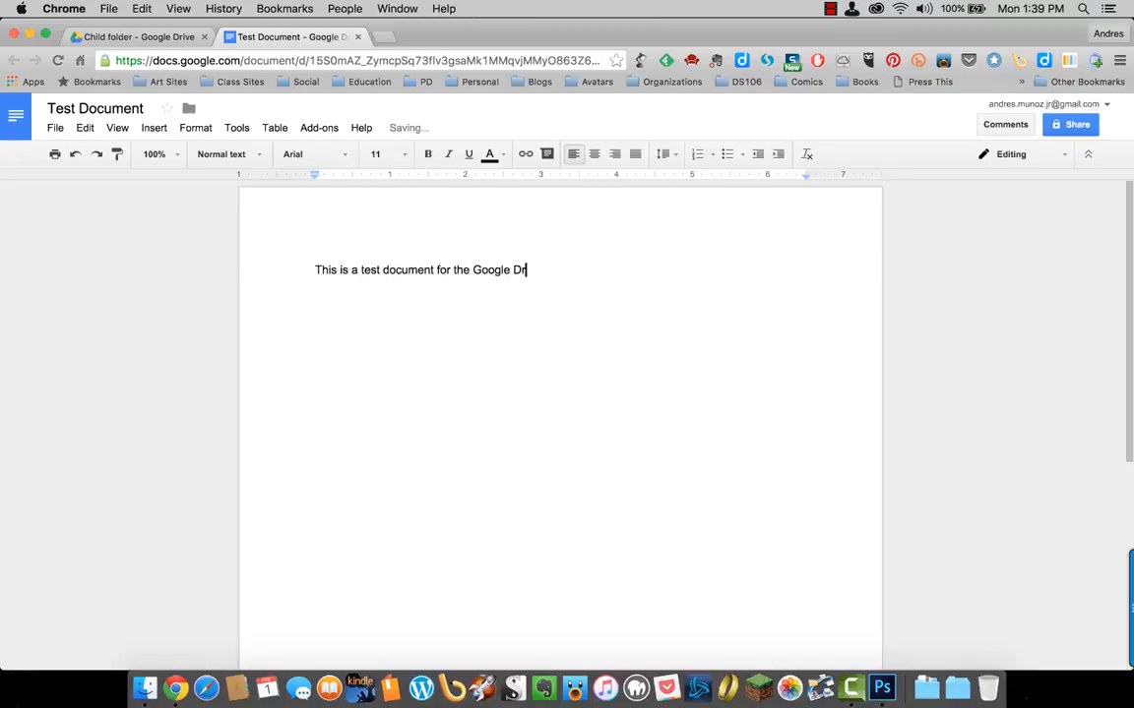
{"action": "type", "text": "ive workshop"}
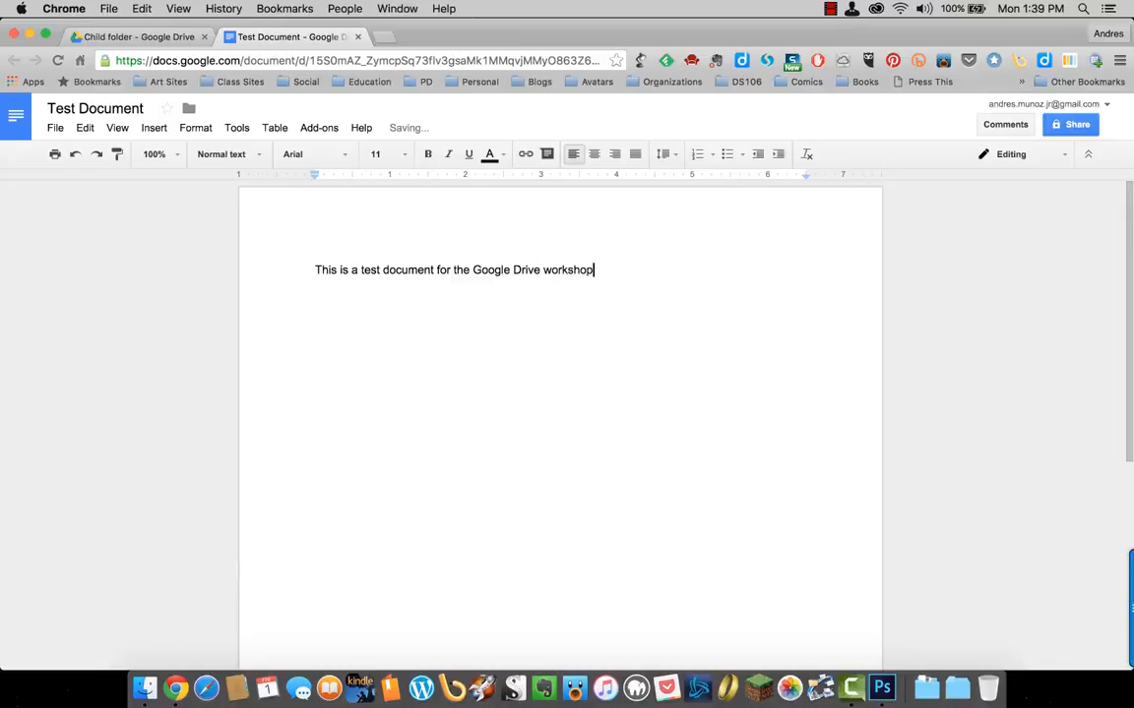
{"action": "type", "text": "."}
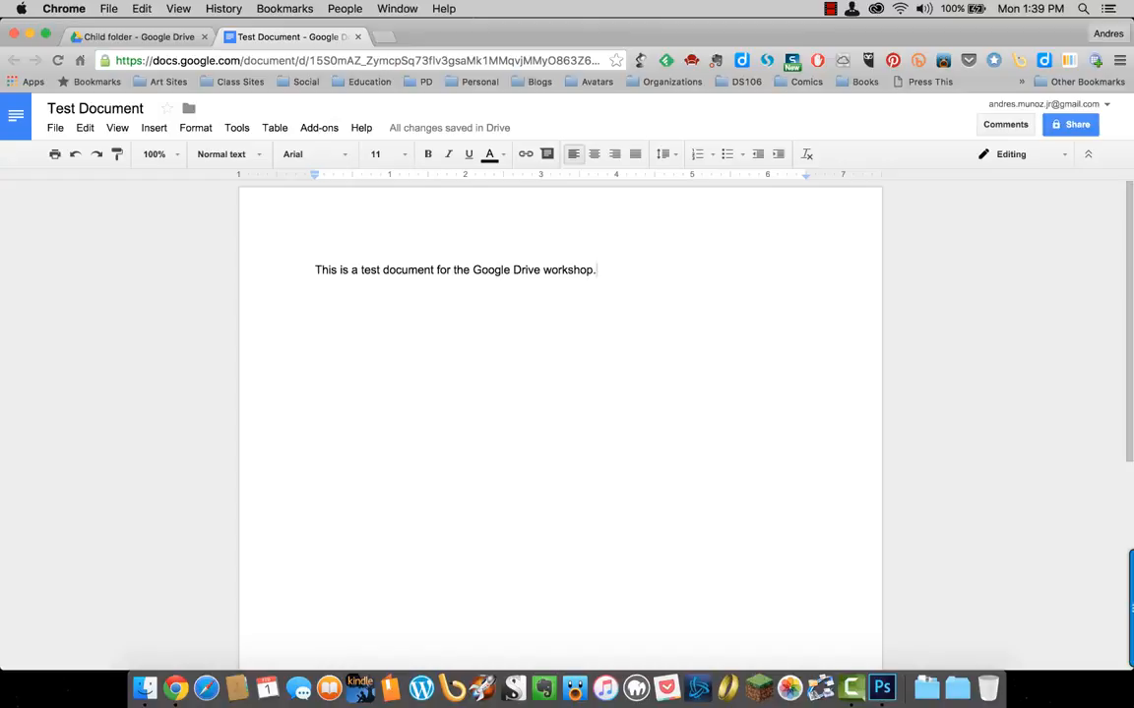
{"action": "mouse_move", "coordinate": [384, 268]}
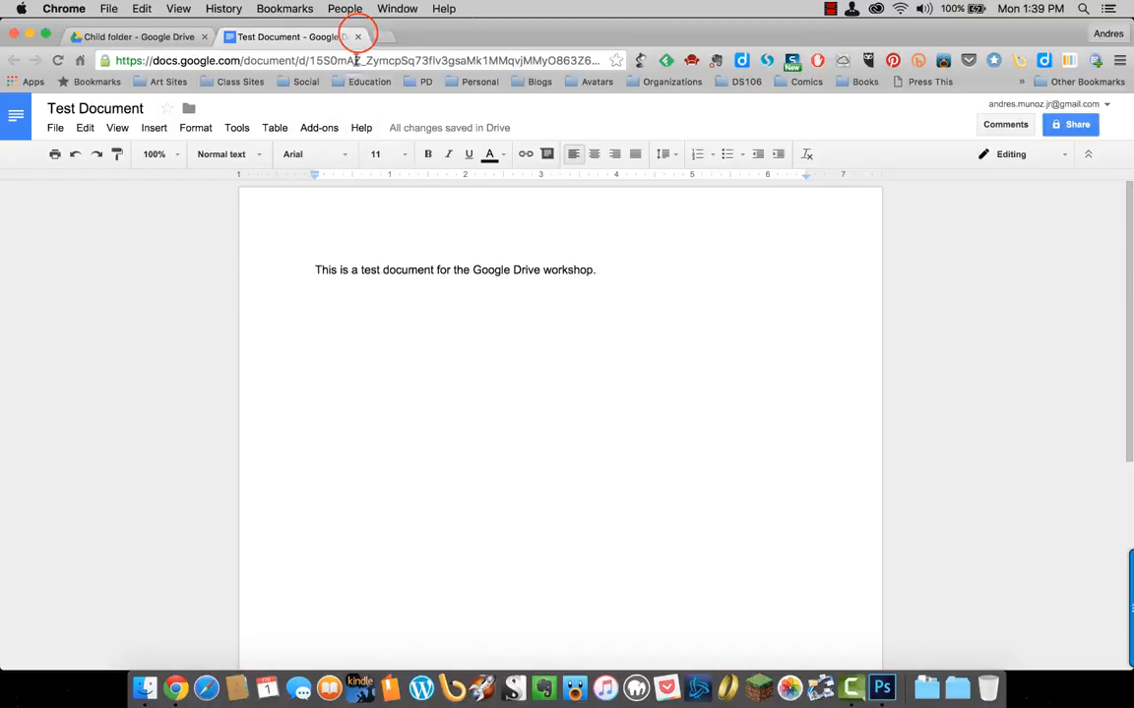
- Close the Test Document tab, returning to Child folder listing the saved document
{"action": "left_click", "coordinate": [358, 36]}
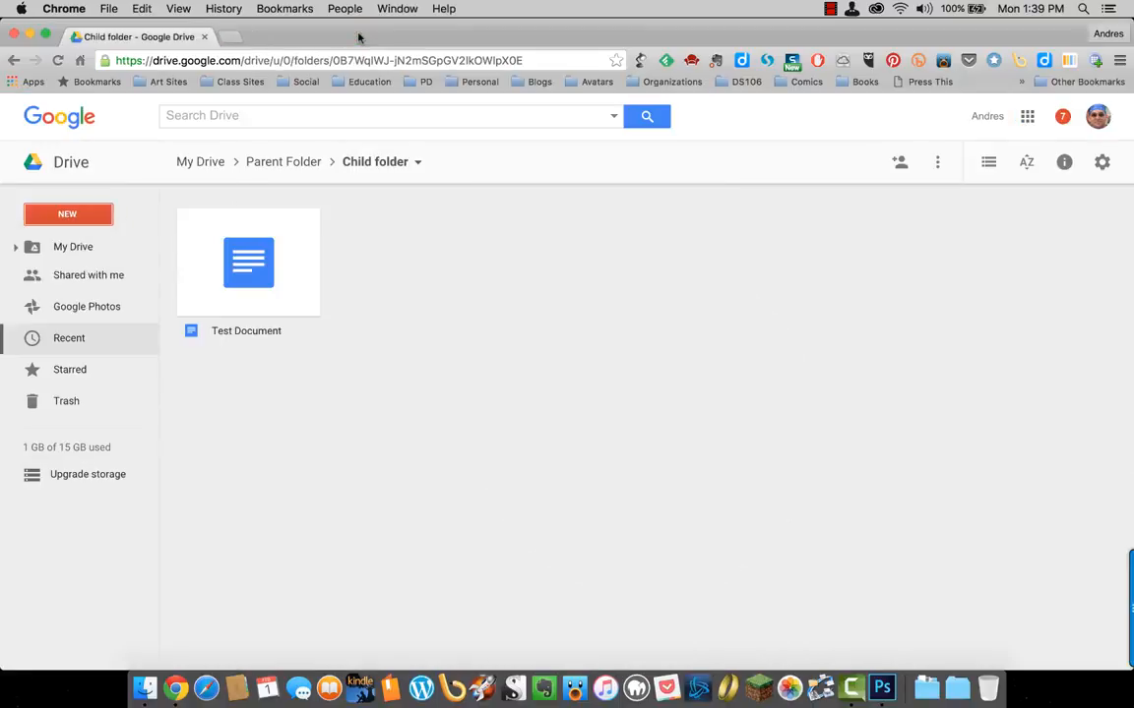
{"action": "mouse_move", "coordinate": [400, 185]}
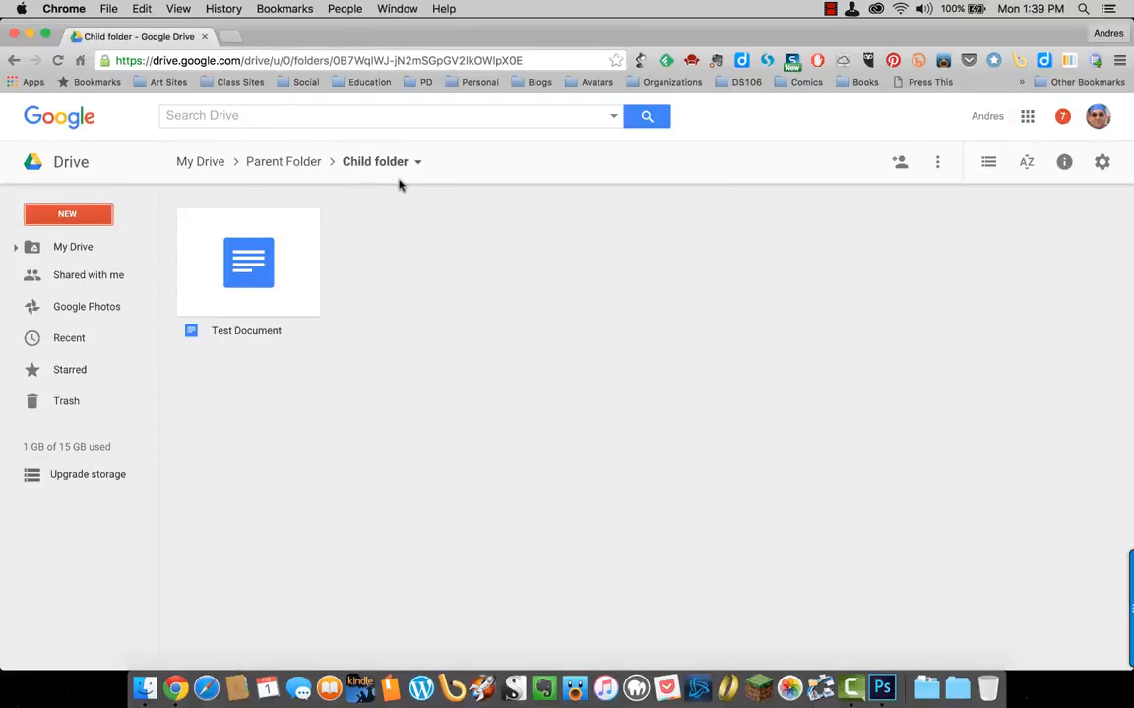
{"action": "mouse_move", "coordinate": [278, 354]}
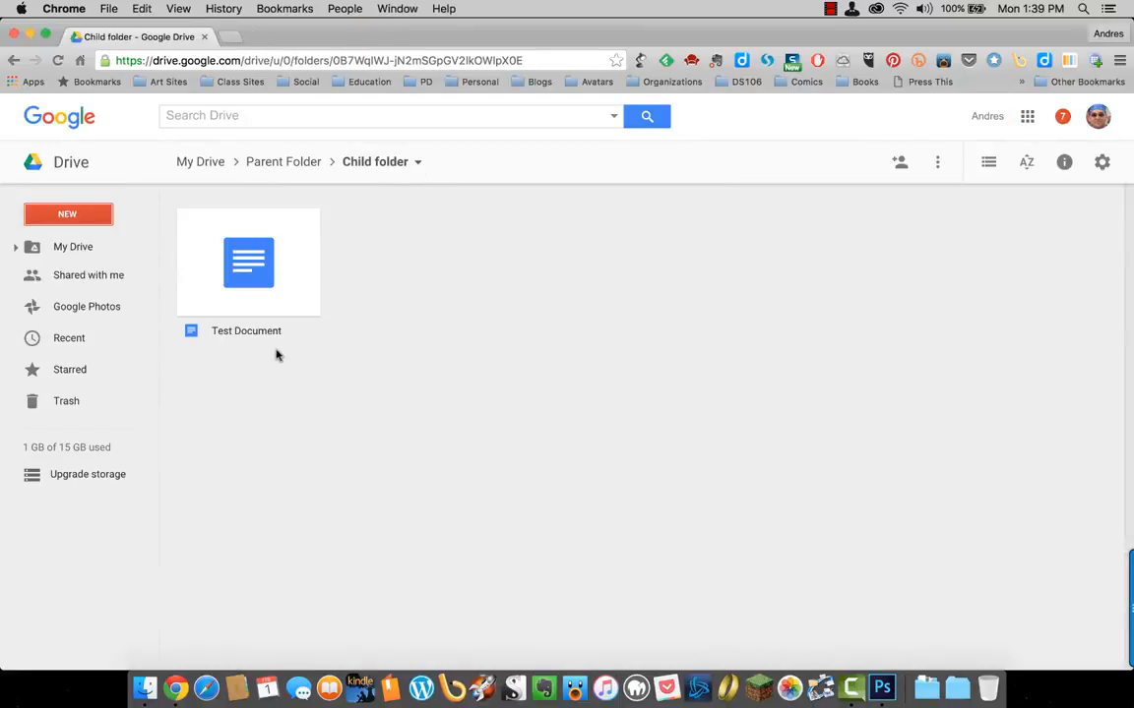